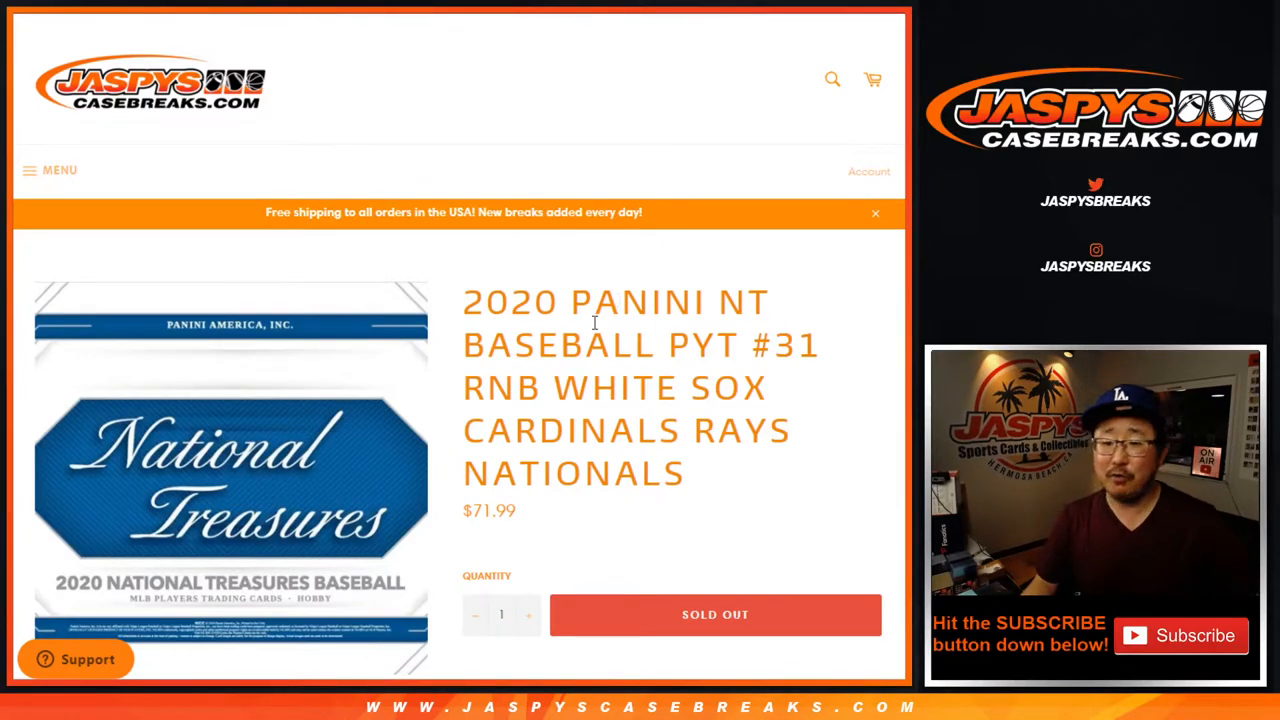
Review the break title's RNB type and team names before moving to the randomizer
drag(560, 388, 684, 472)
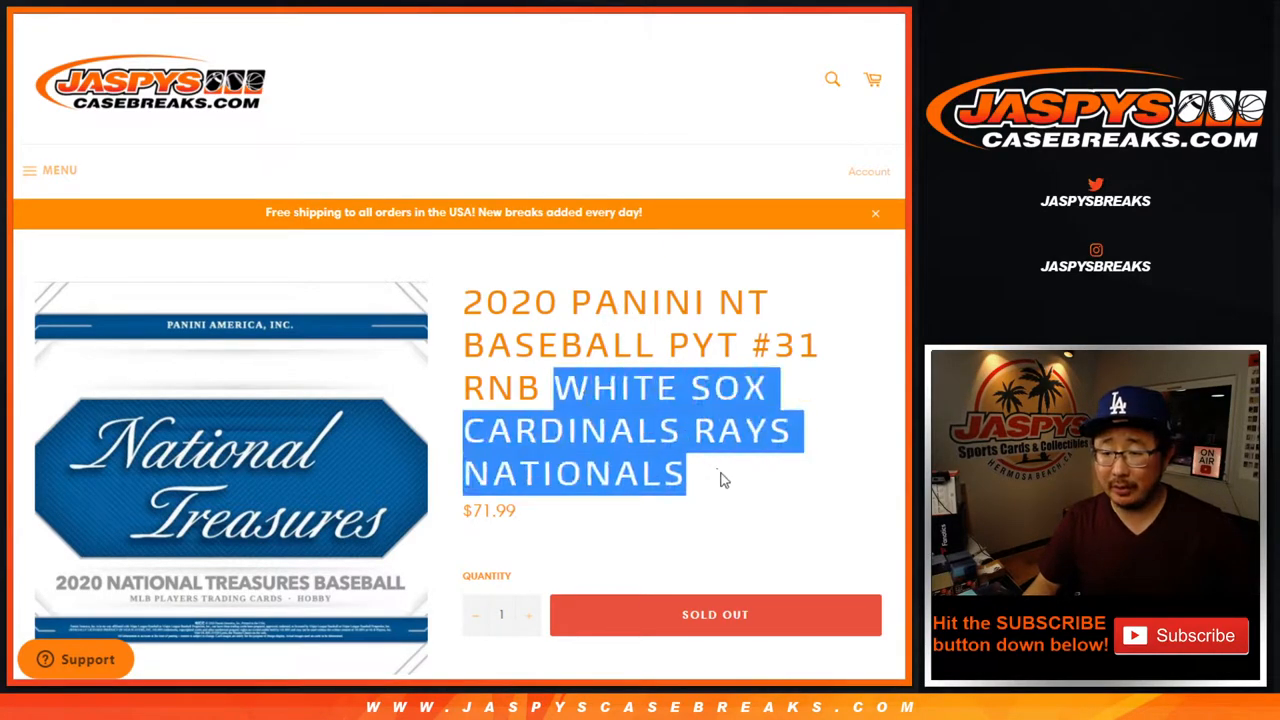
double_click(500, 388)
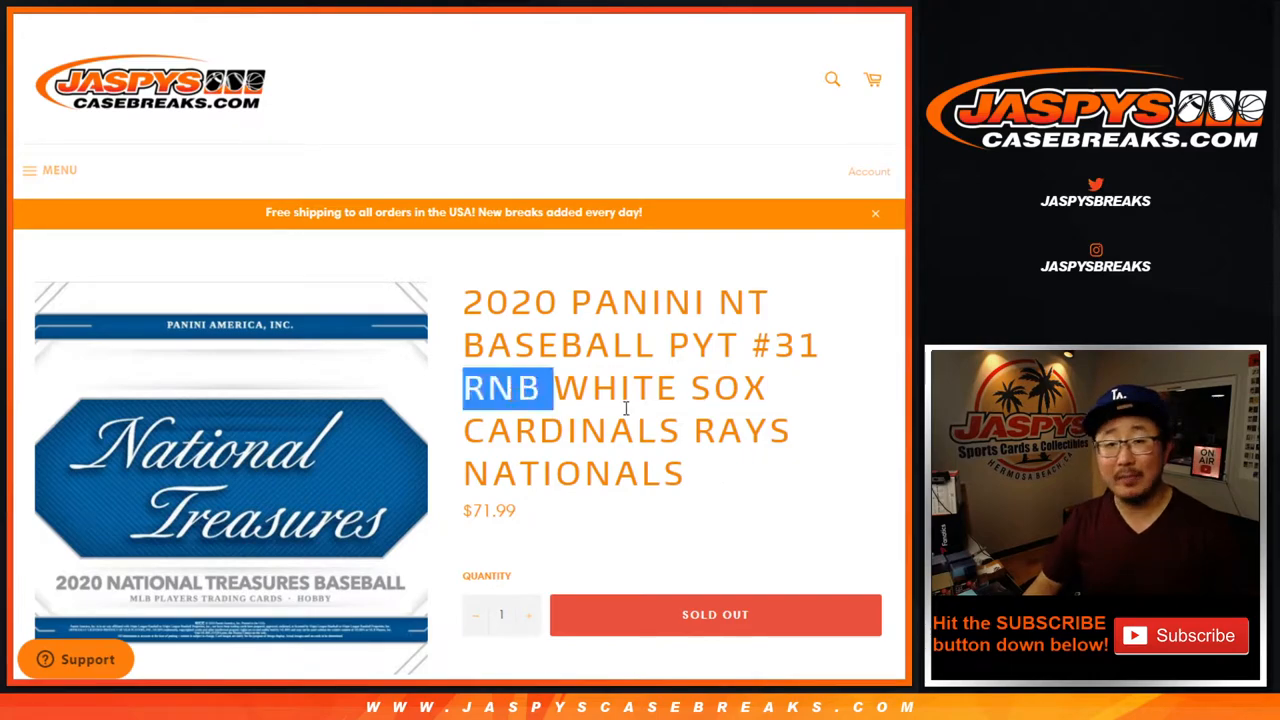
scroll(down, 3)
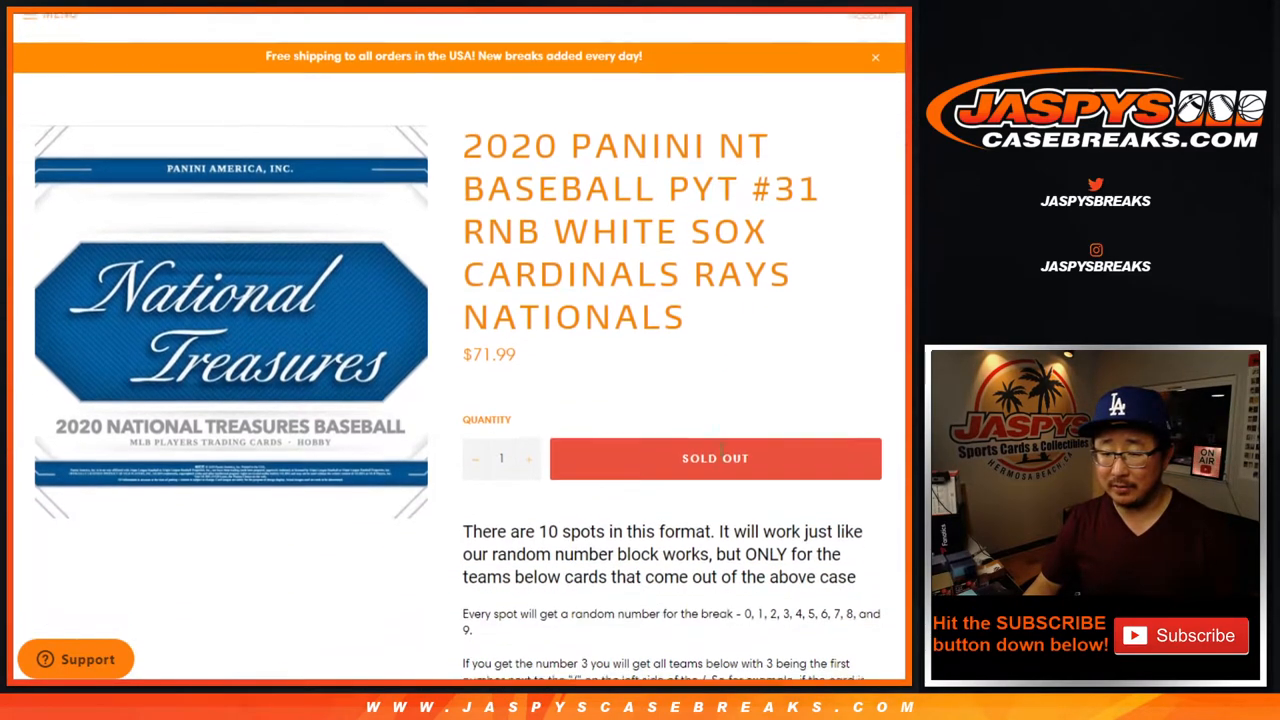
click(876, 56)
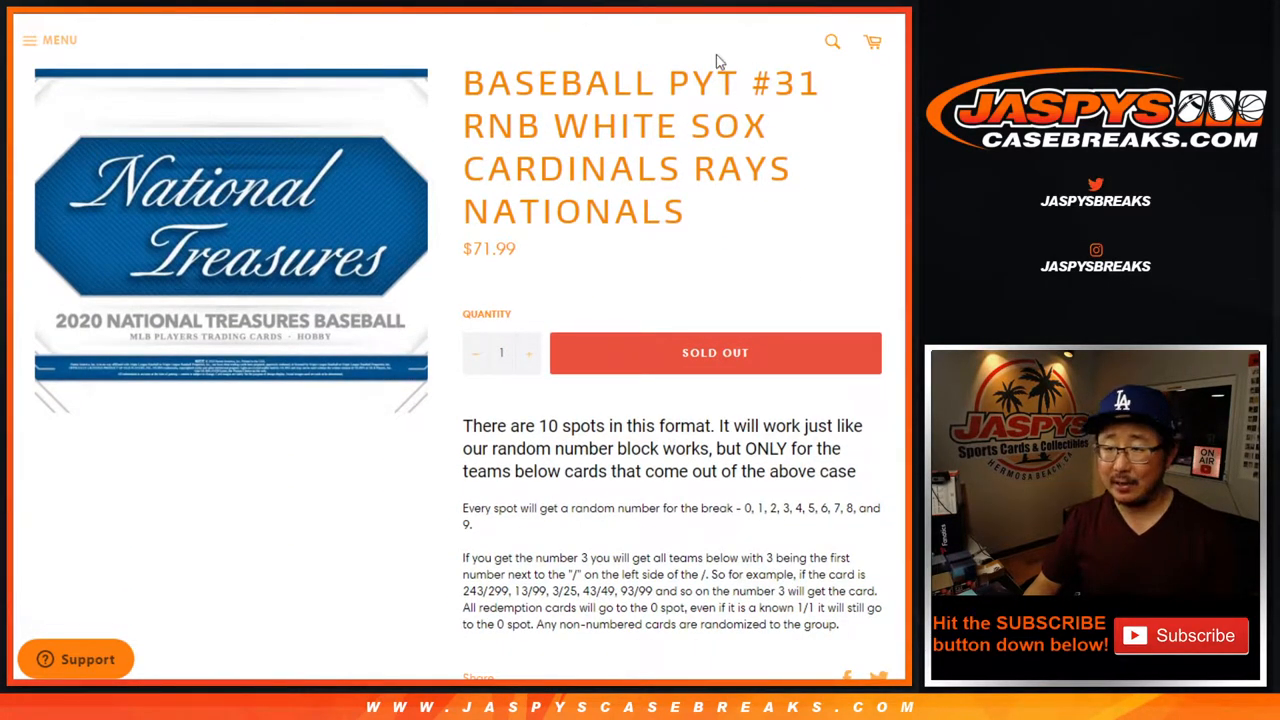
scroll(down, 3)
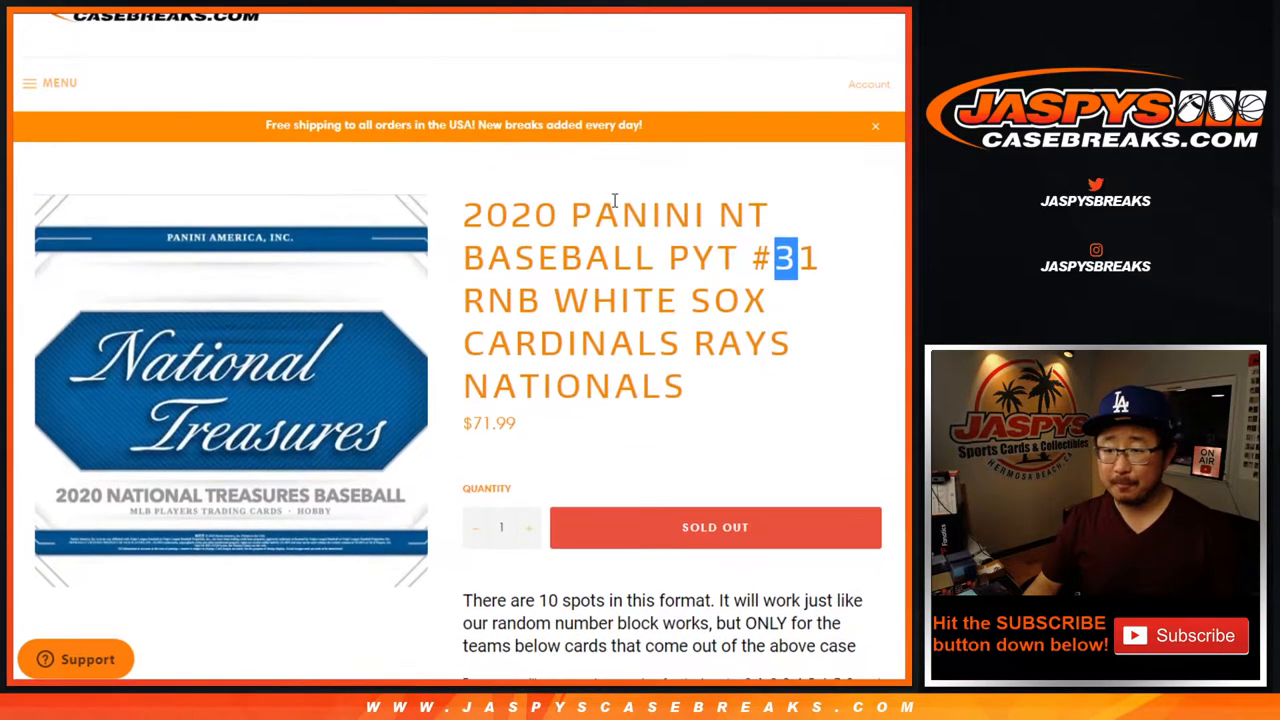
scroll(down, 3)
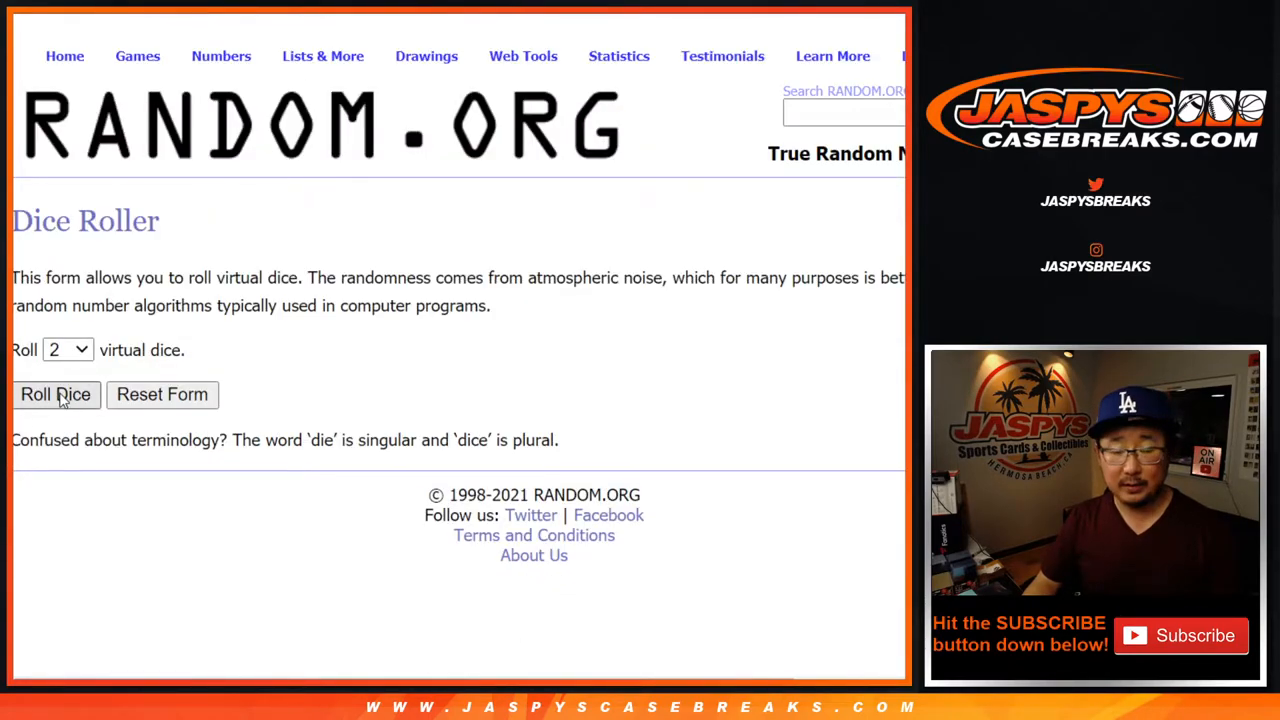
Shuffle the ten participant names nine times in the List Randomizer and select the result
click(56, 394)
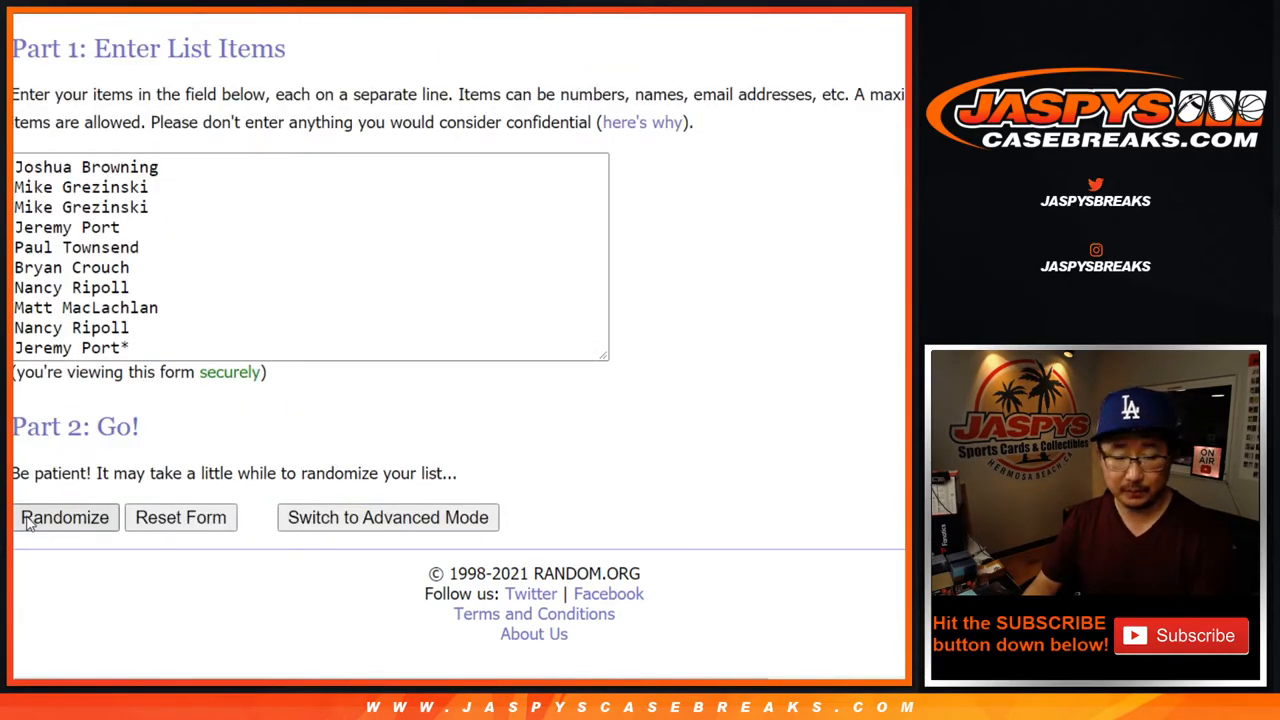
click(64, 516)
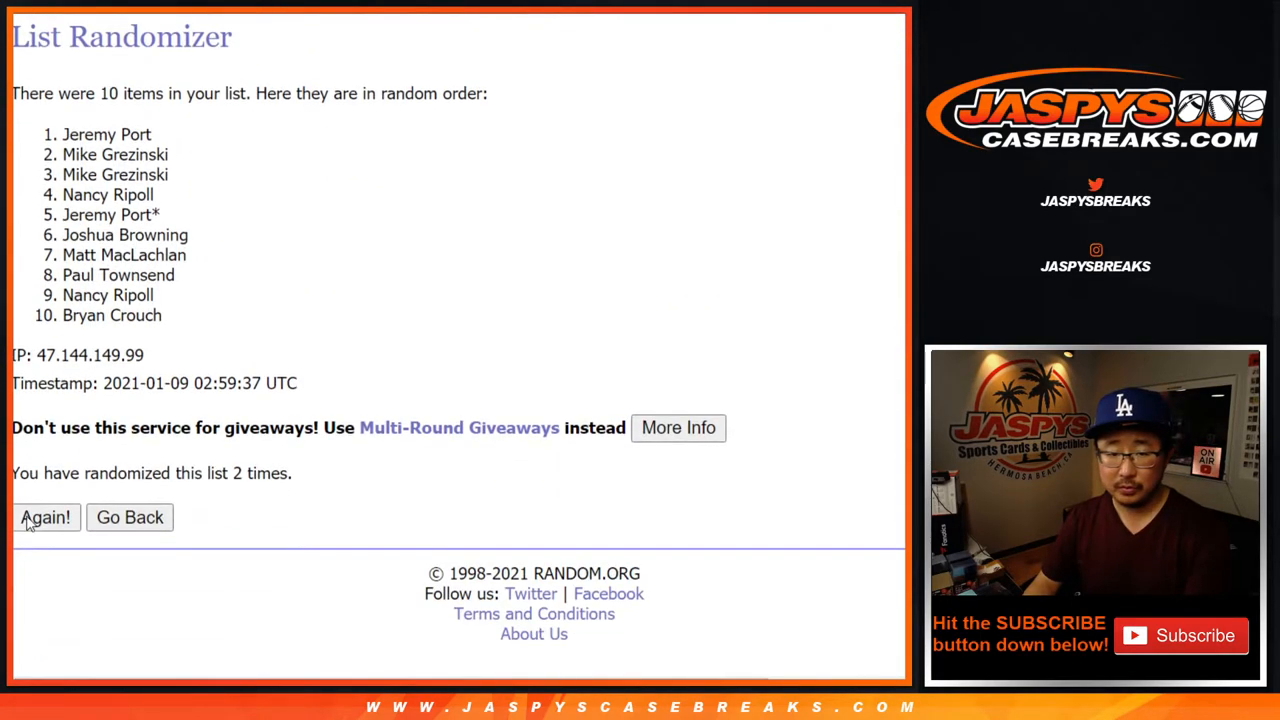
click(44, 516)
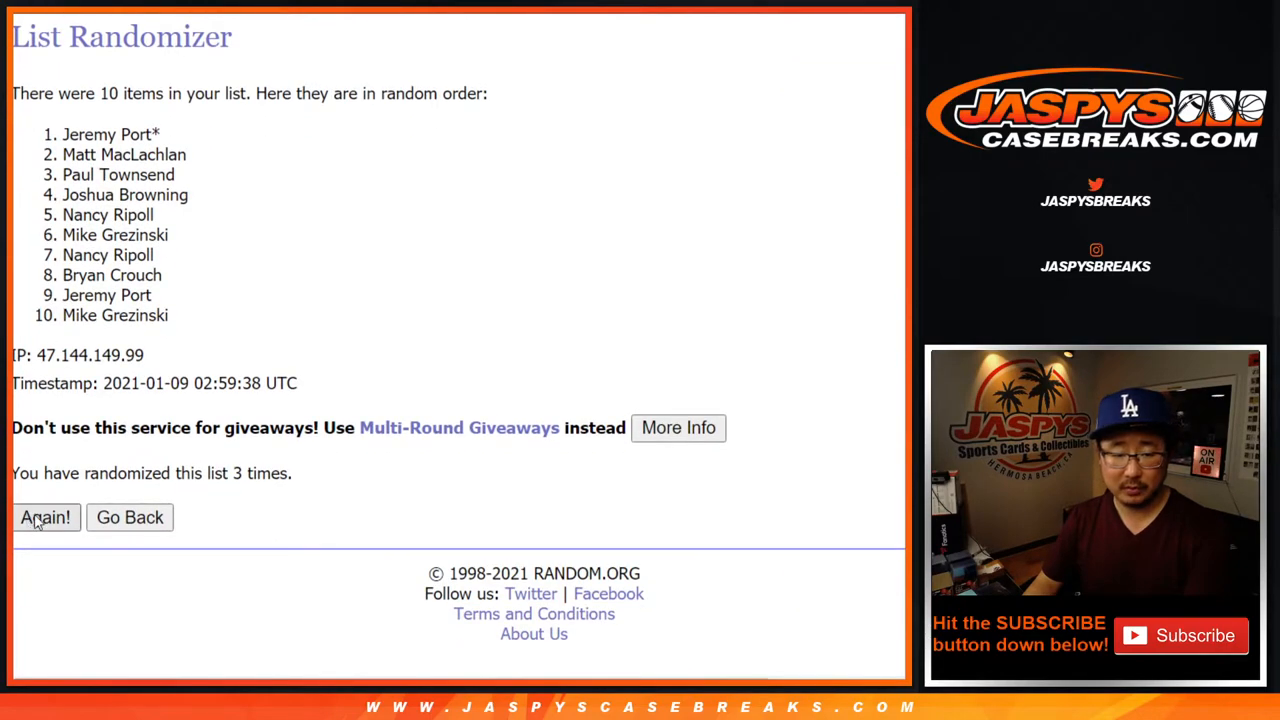
click(44, 516)
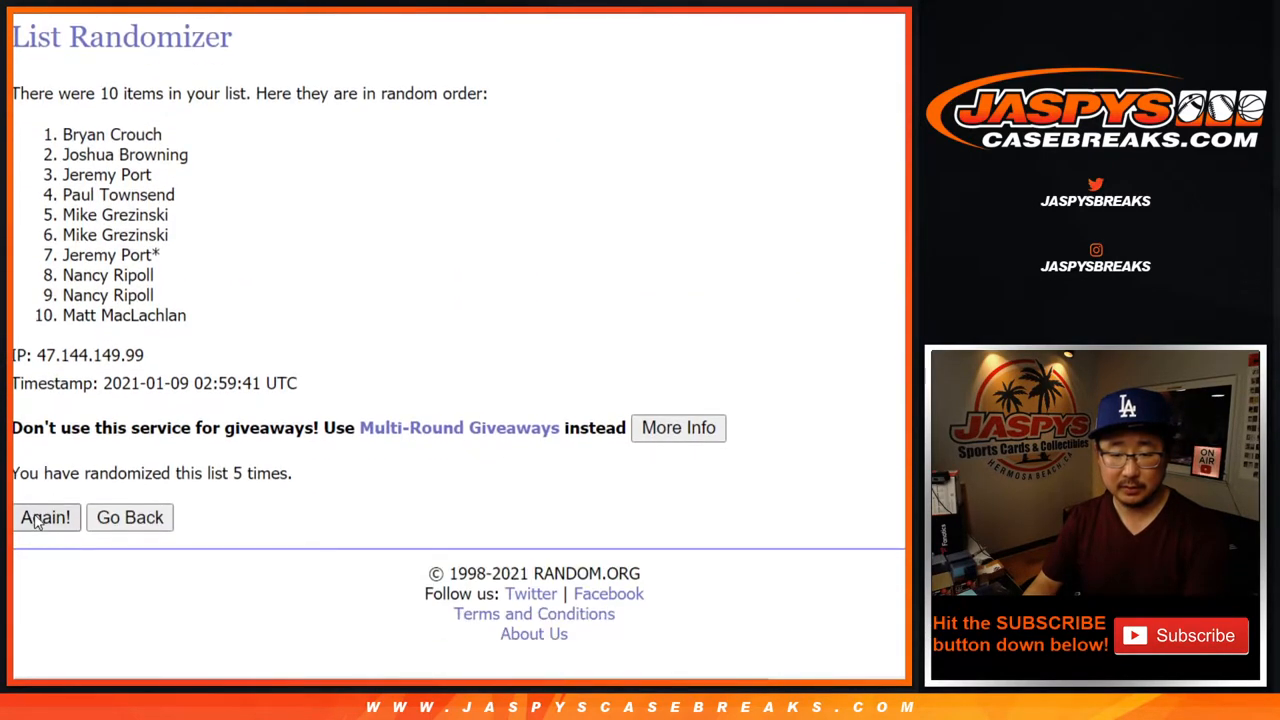
click(44, 516)
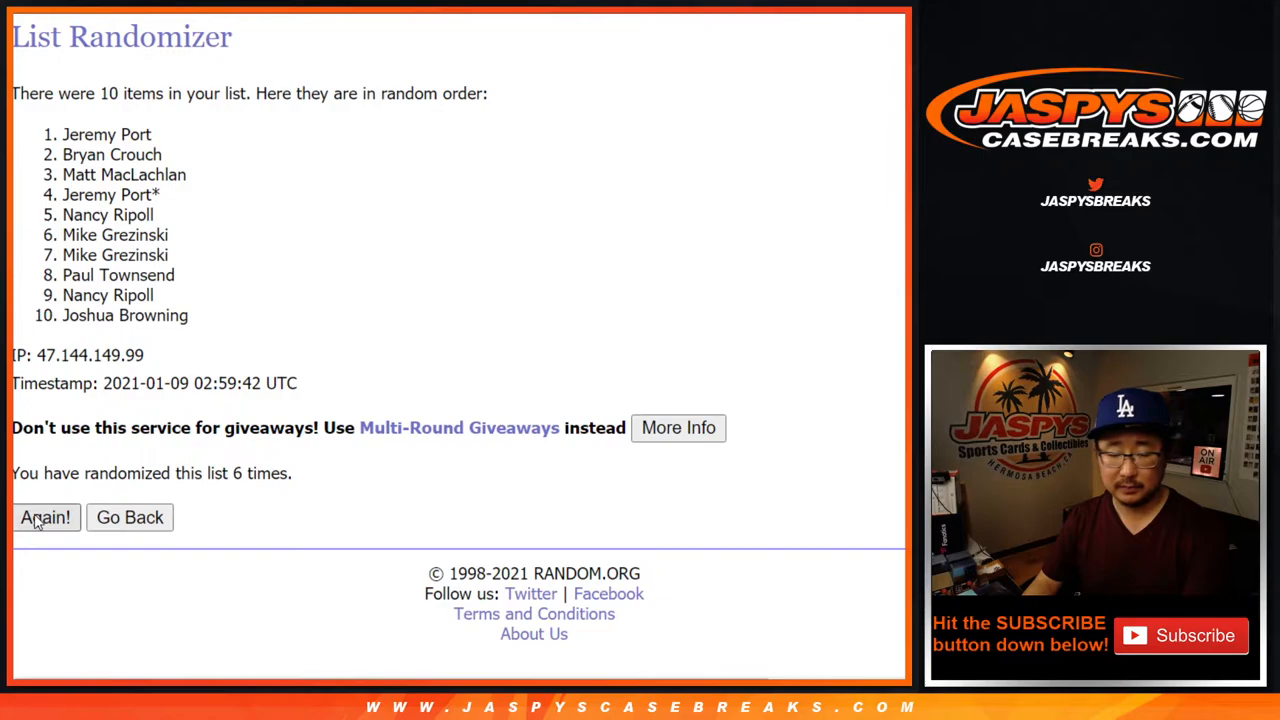
click(44, 516)
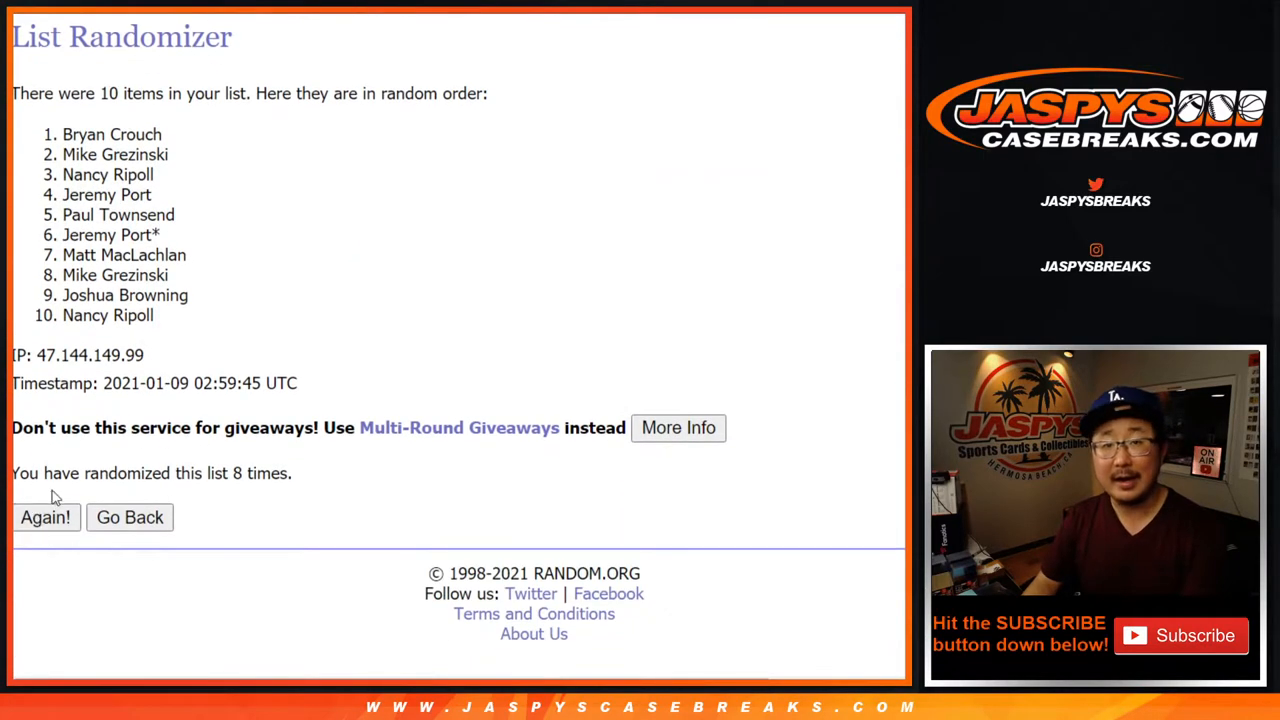
click(44, 516)
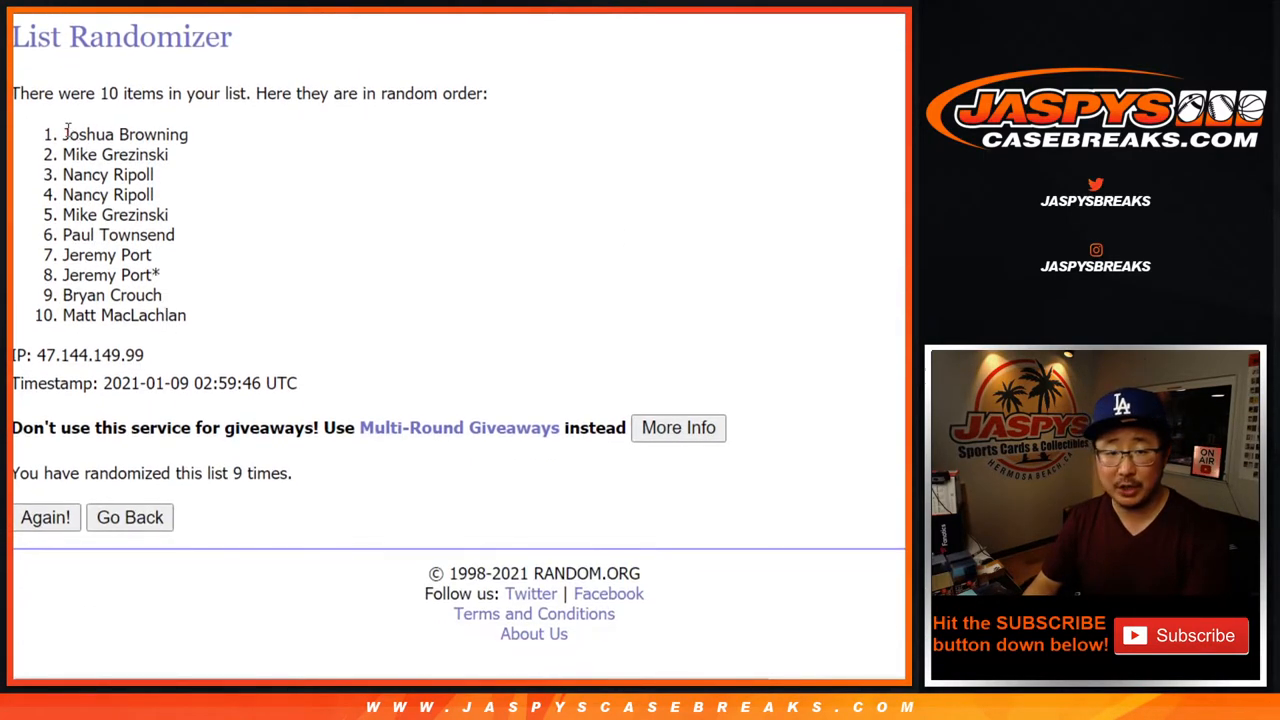
drag(64, 134, 184, 316)
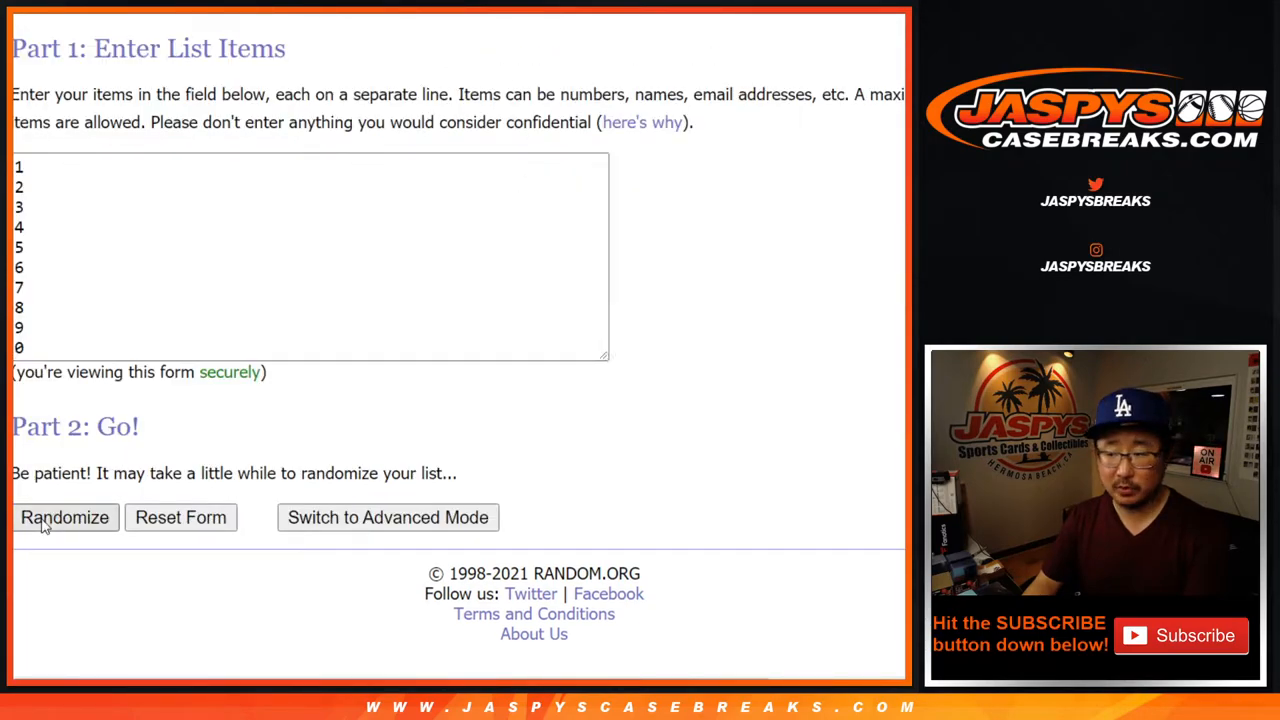
Shuffle the digits 0–9 nine times in the List Randomizer and select the shuffled numbers
click(64, 516)
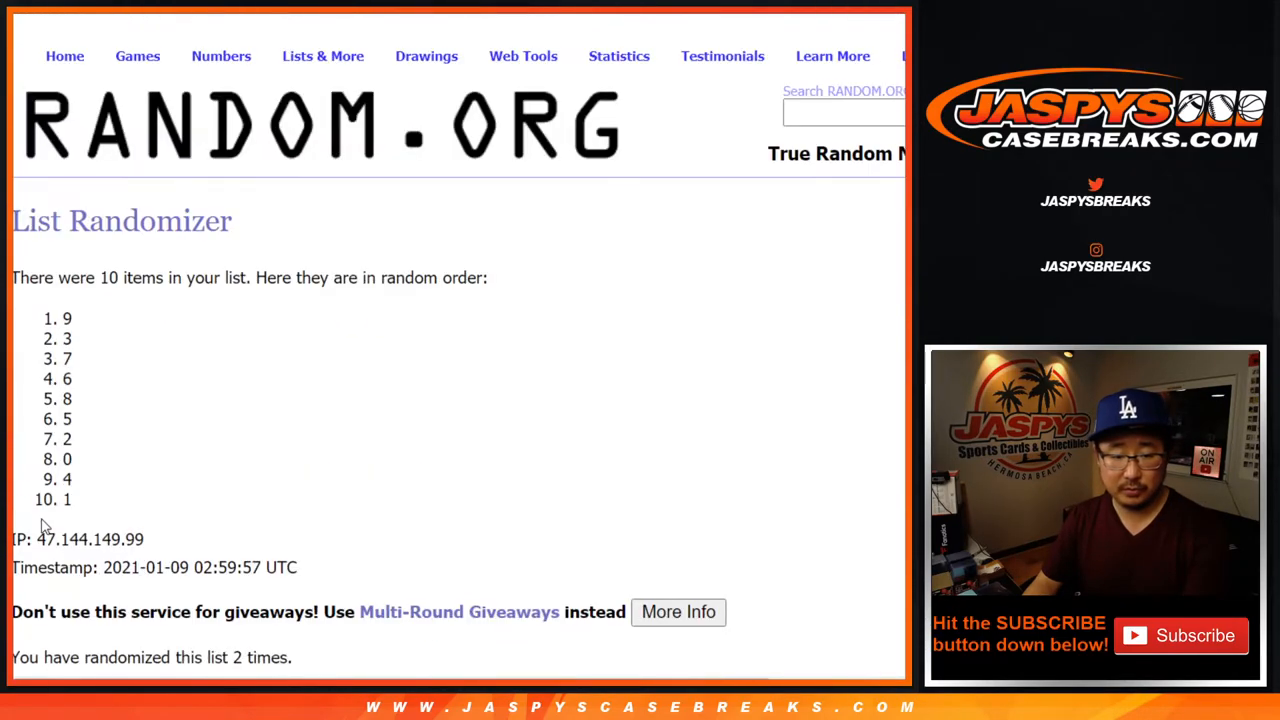
click(44, 516)
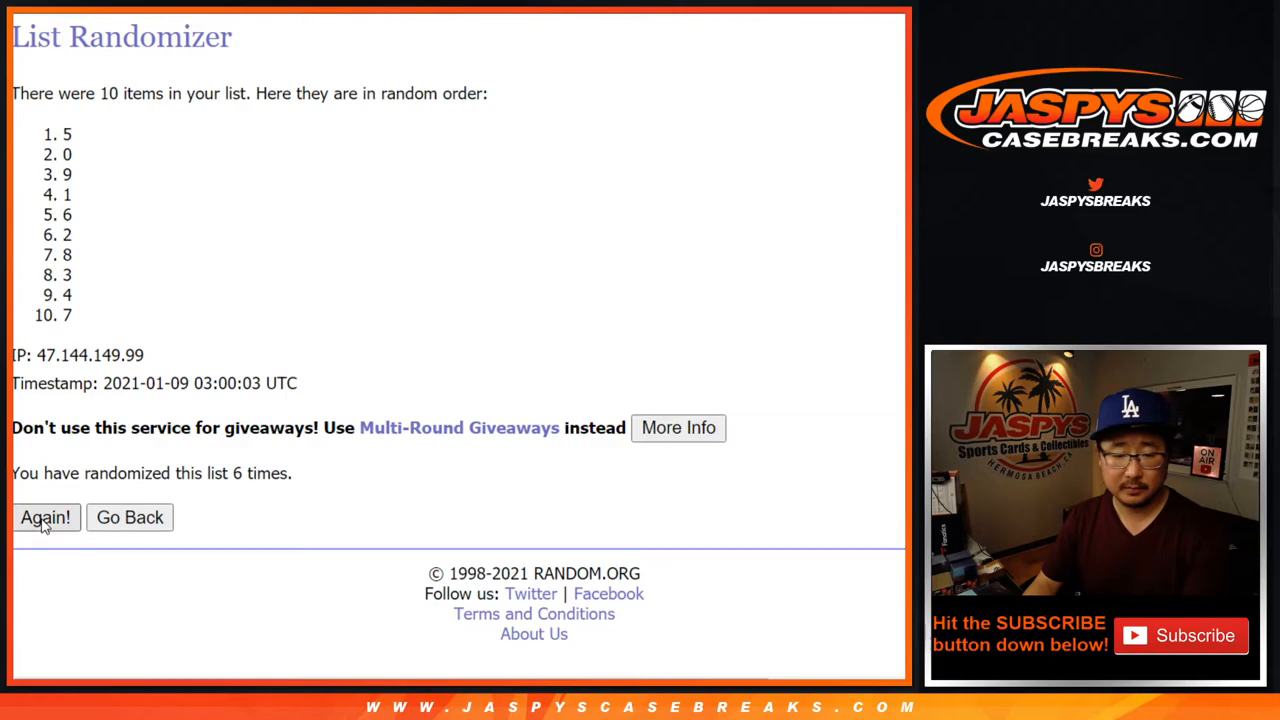
click(44, 516)
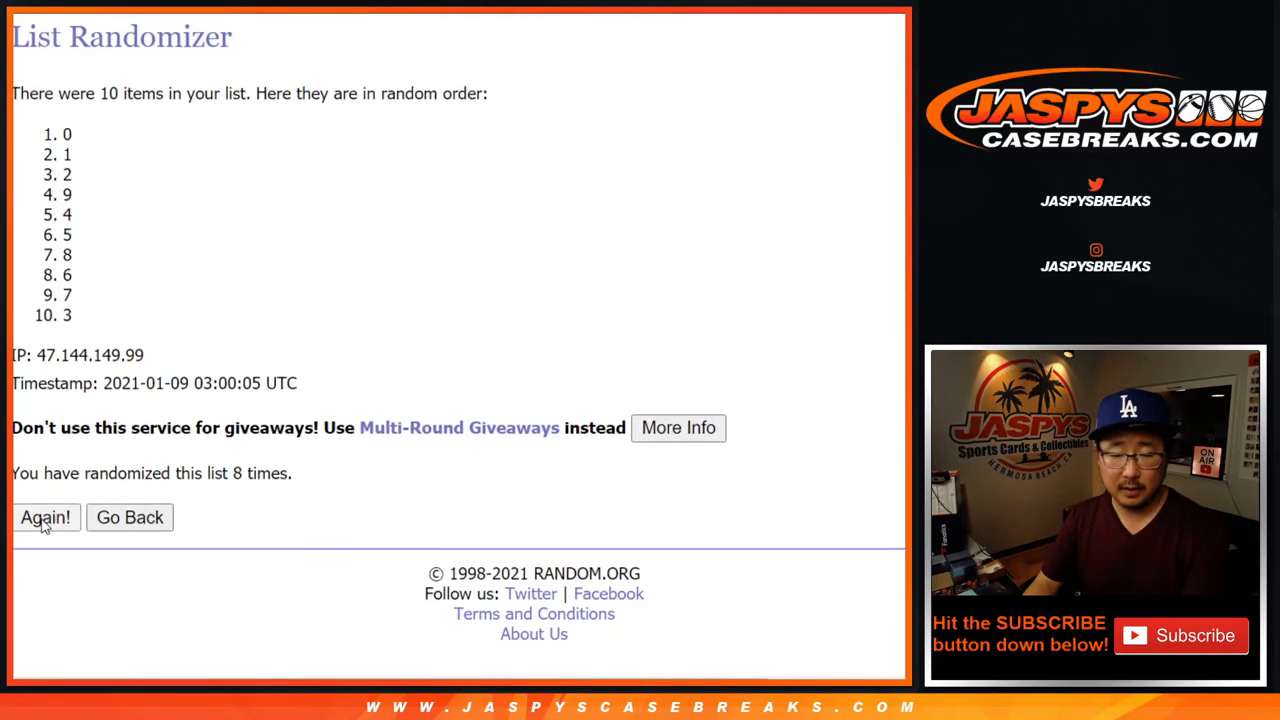
click(44, 516)
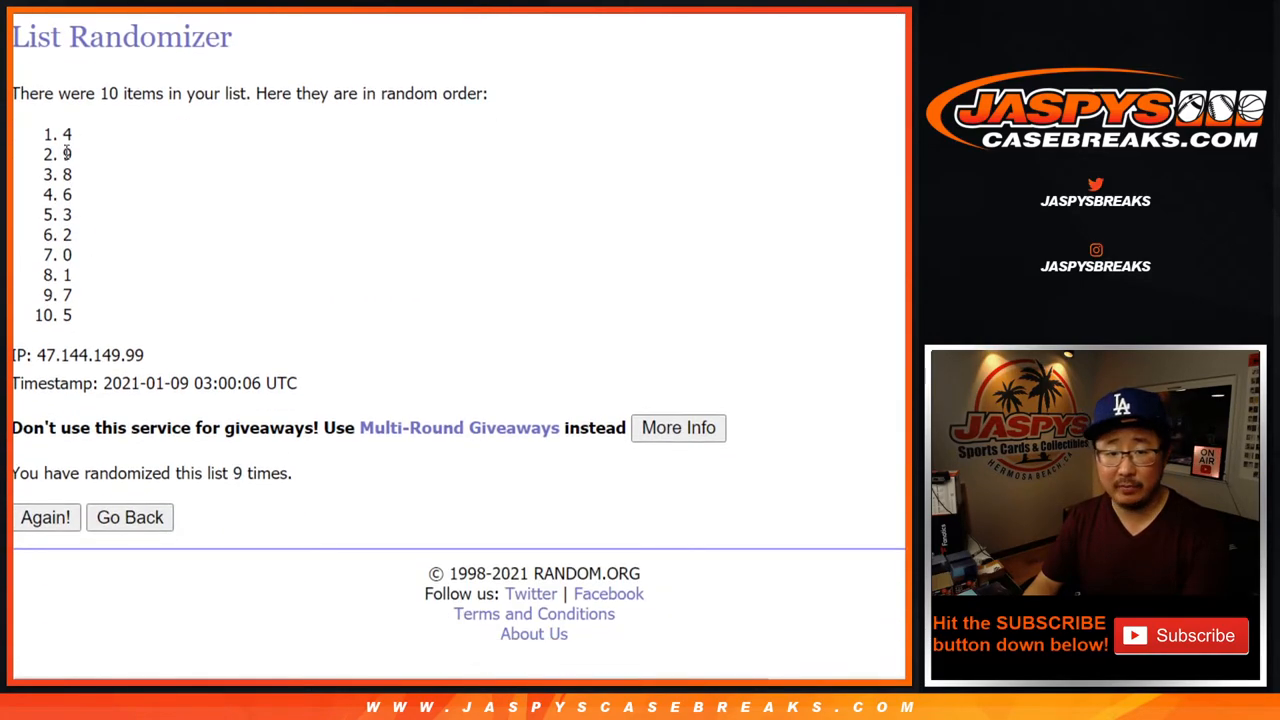
drag(68, 134, 68, 316)
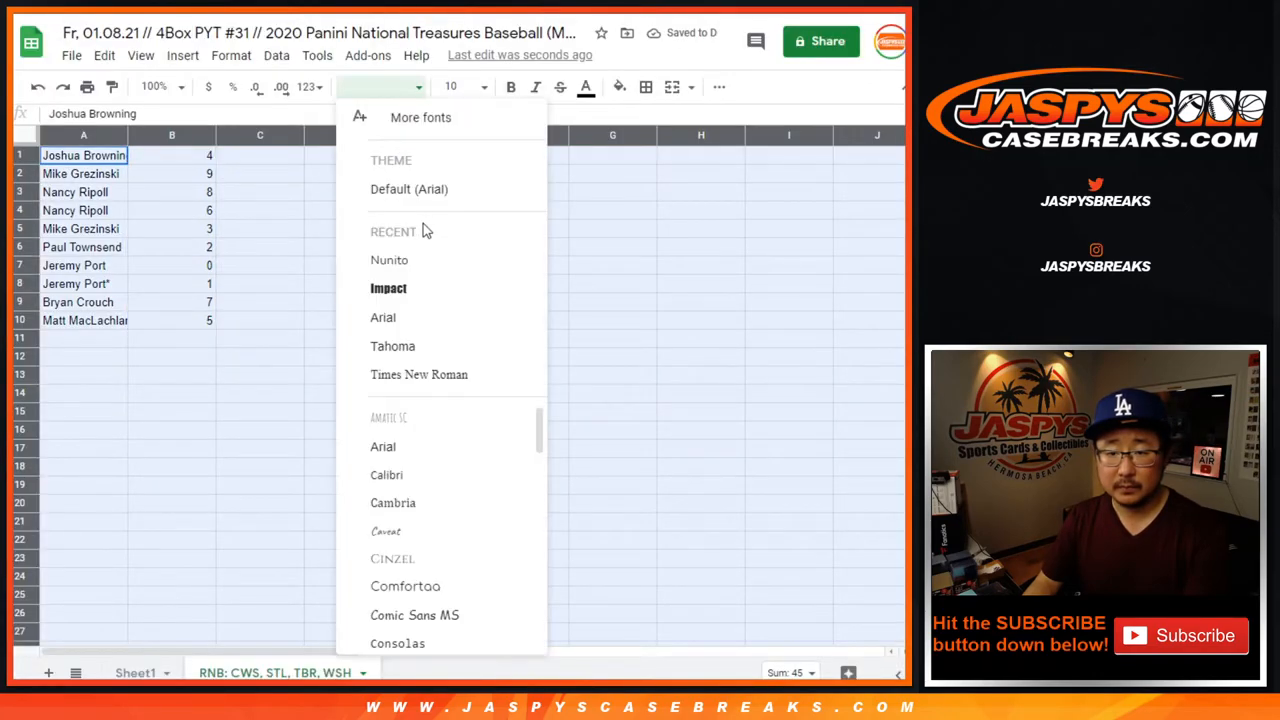
Set the pairing list to Nunito size 18 and review rows 6 through 8
click(388, 260)
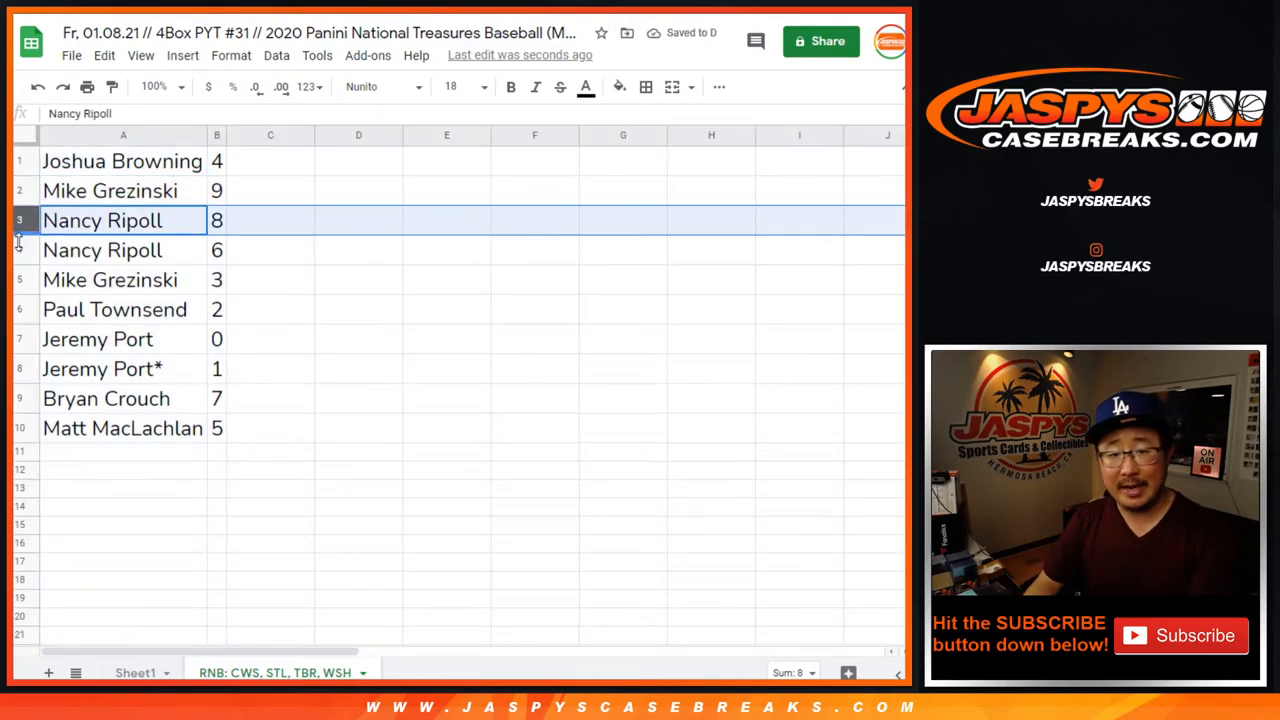
click(114, 308)
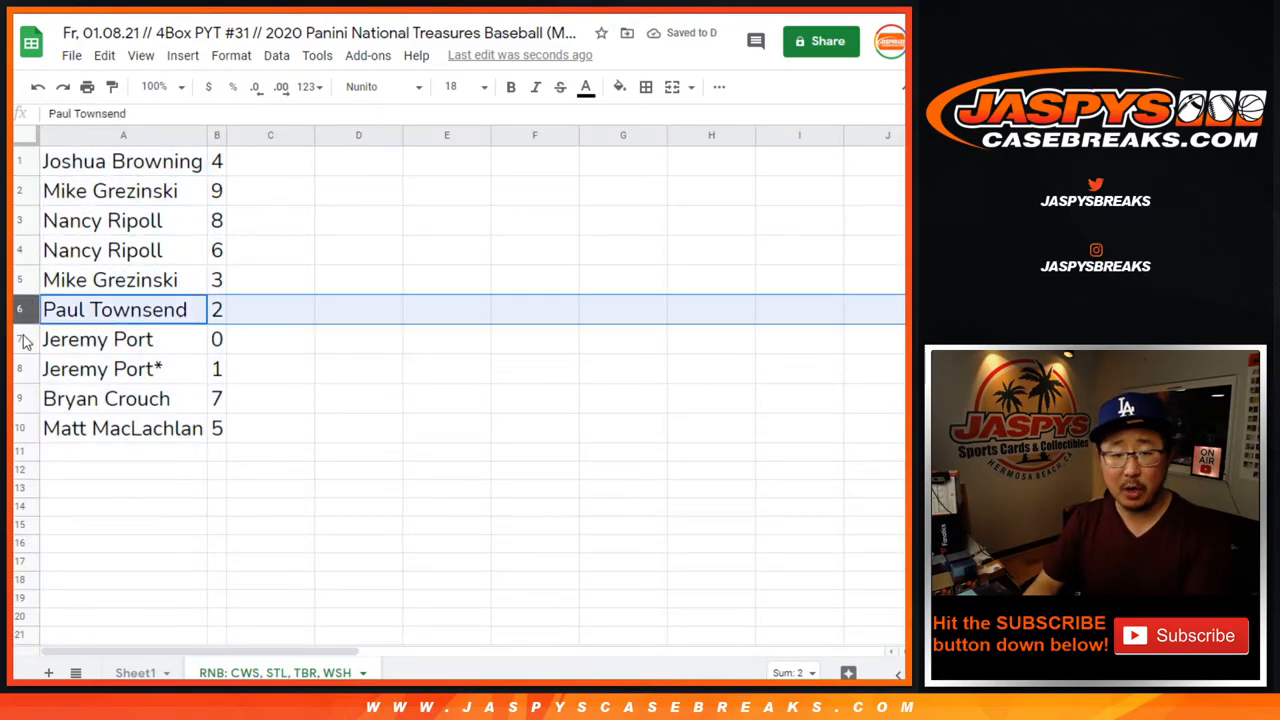
click(96, 340)
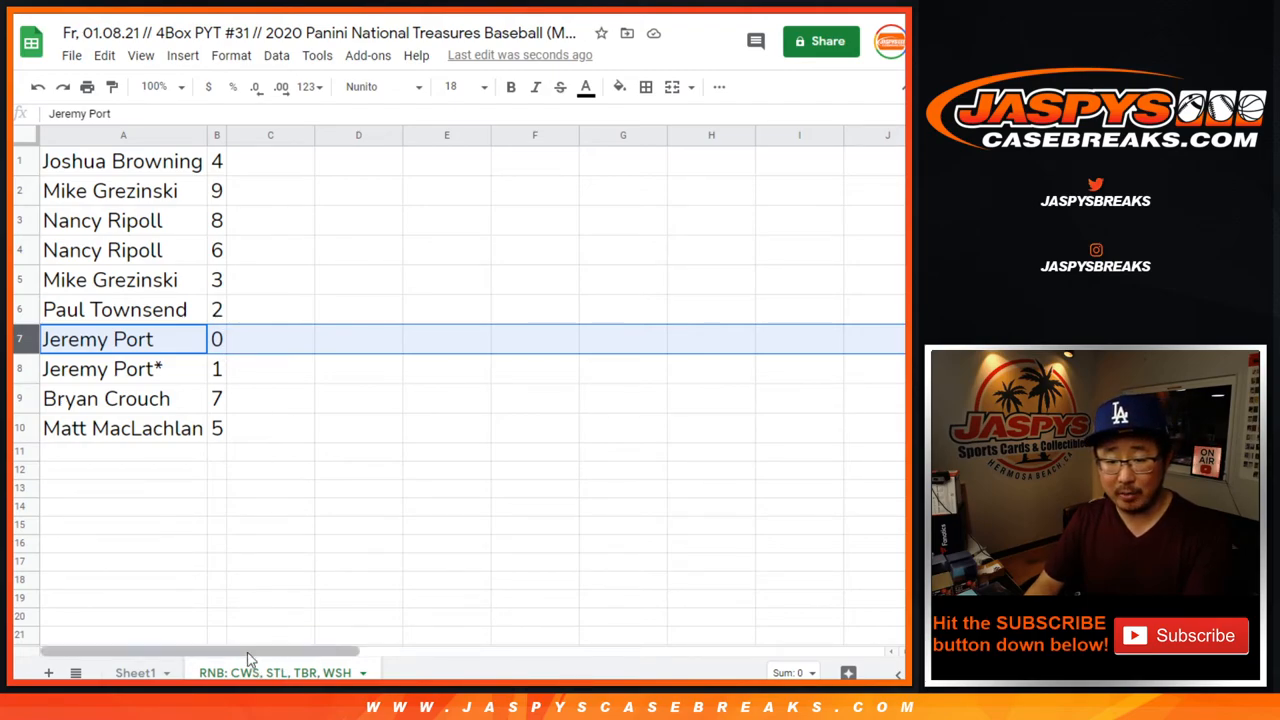
mouse_move(70, 382)
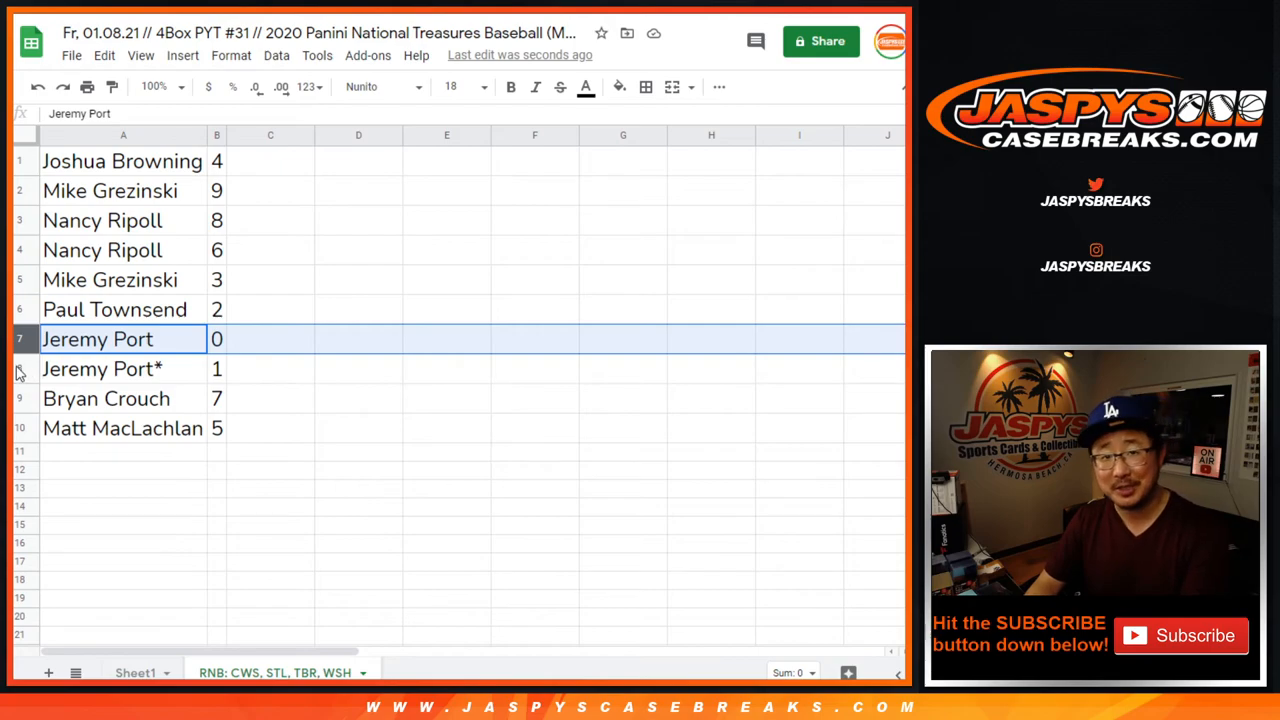
click(100, 368)
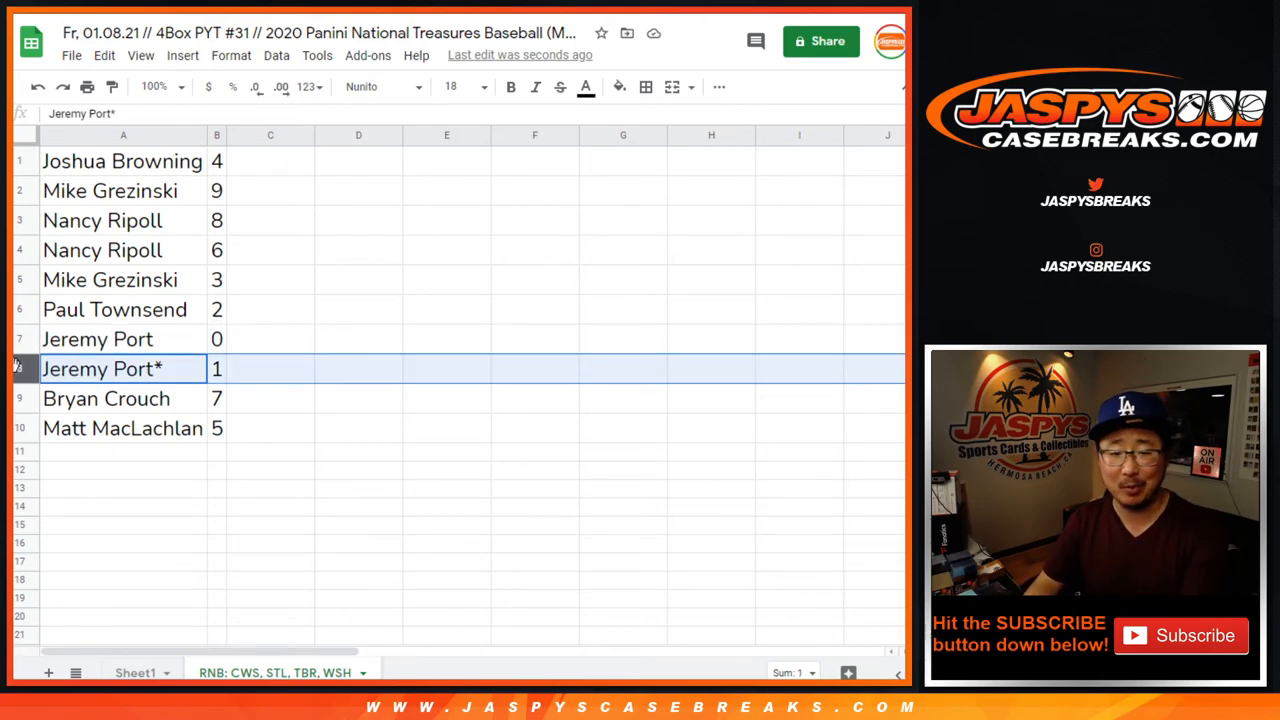
Review rows 9 and 10, then sort the name–number pairs by digit from 0 to 9
click(106, 398)
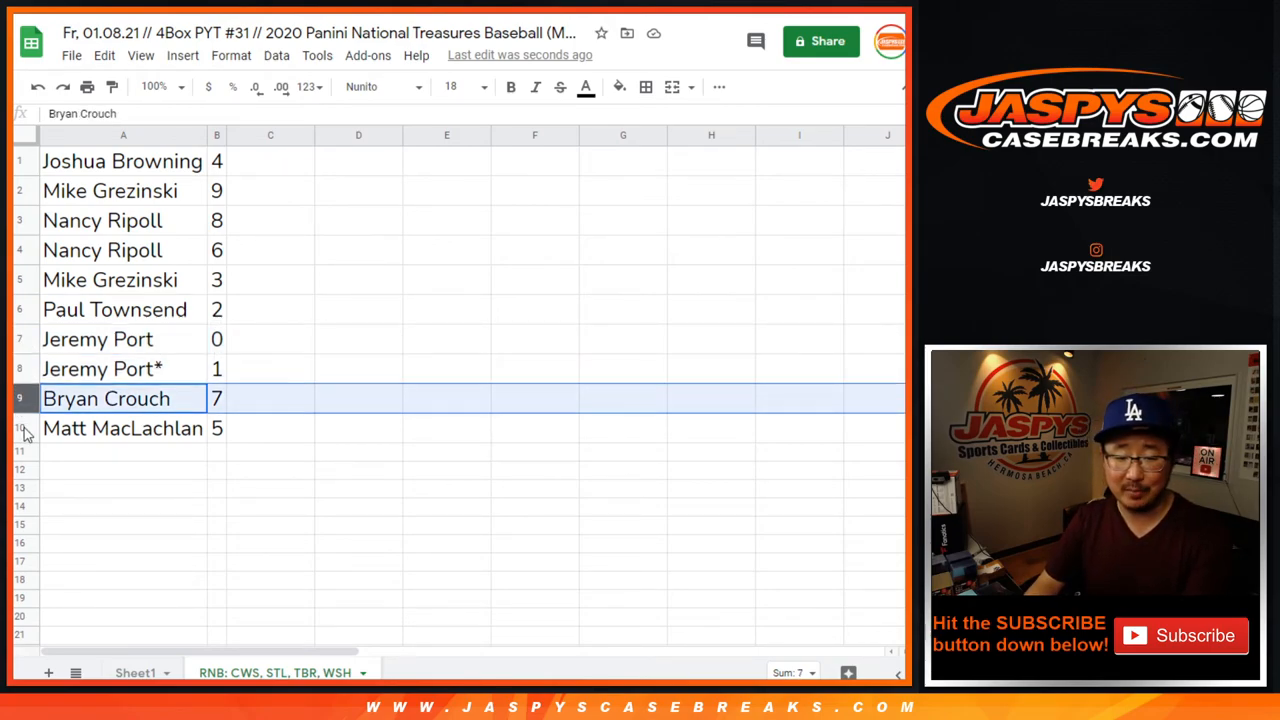
click(122, 428)
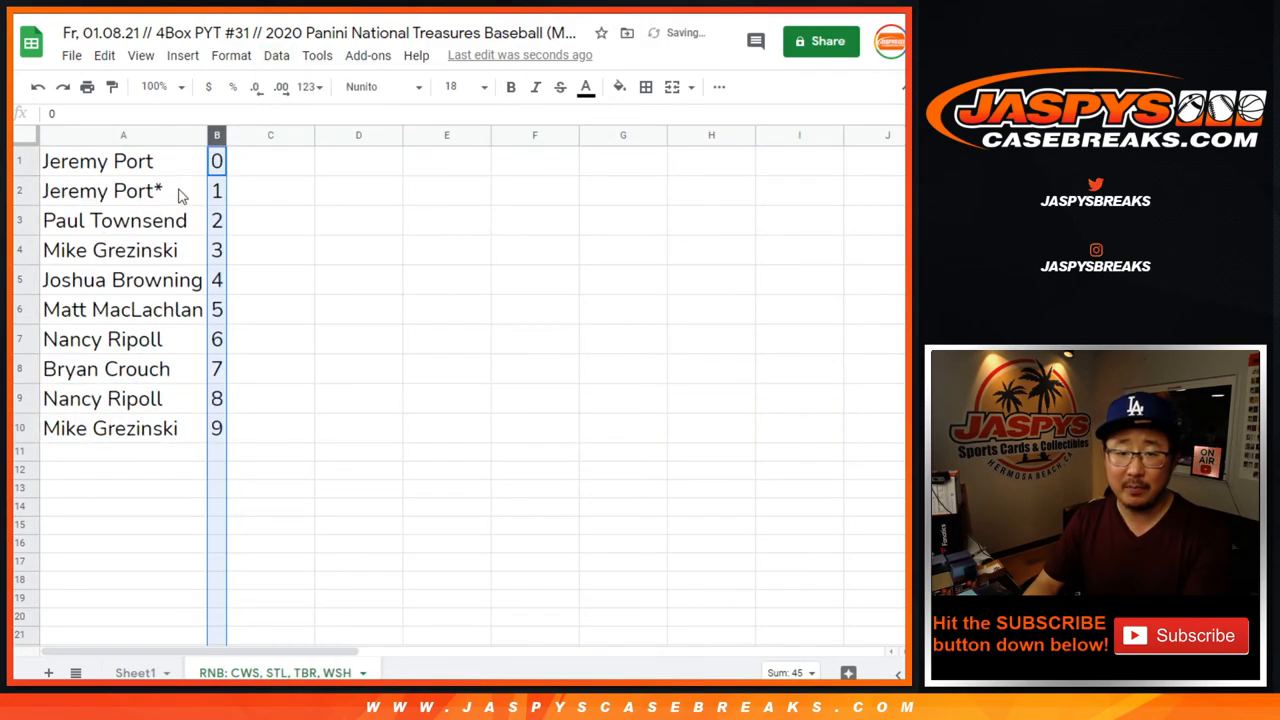
click(100, 190)
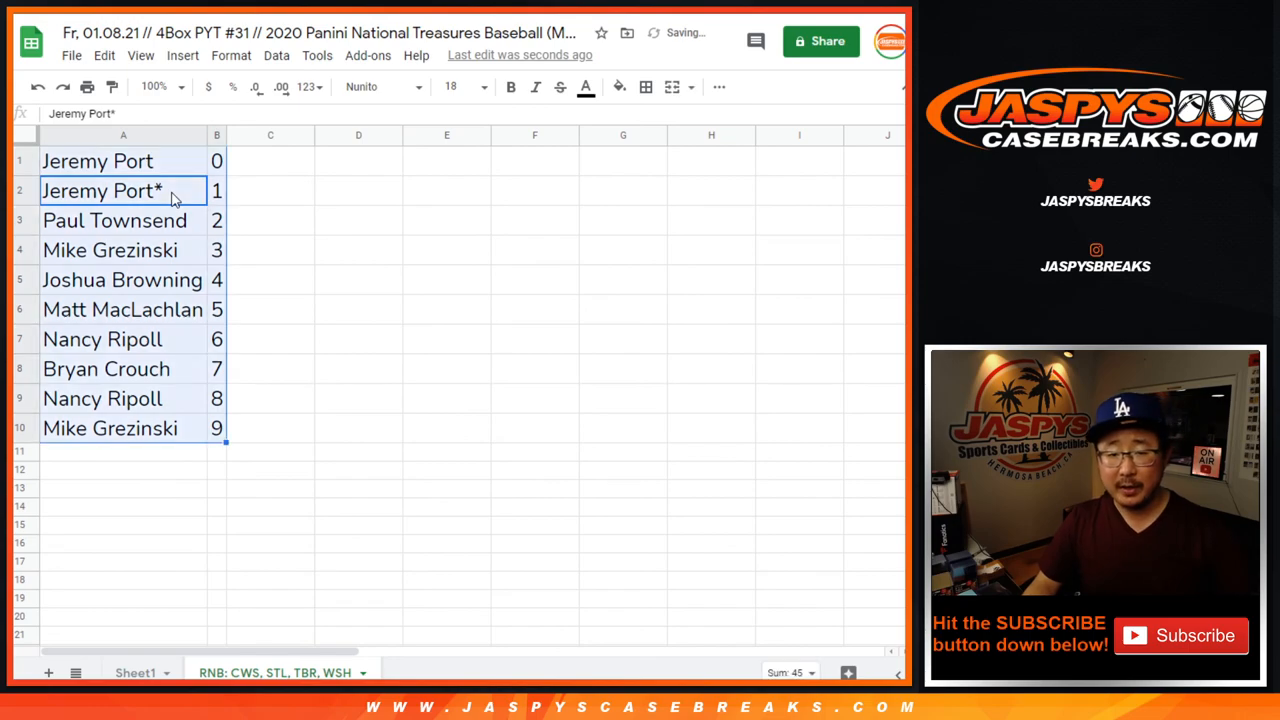